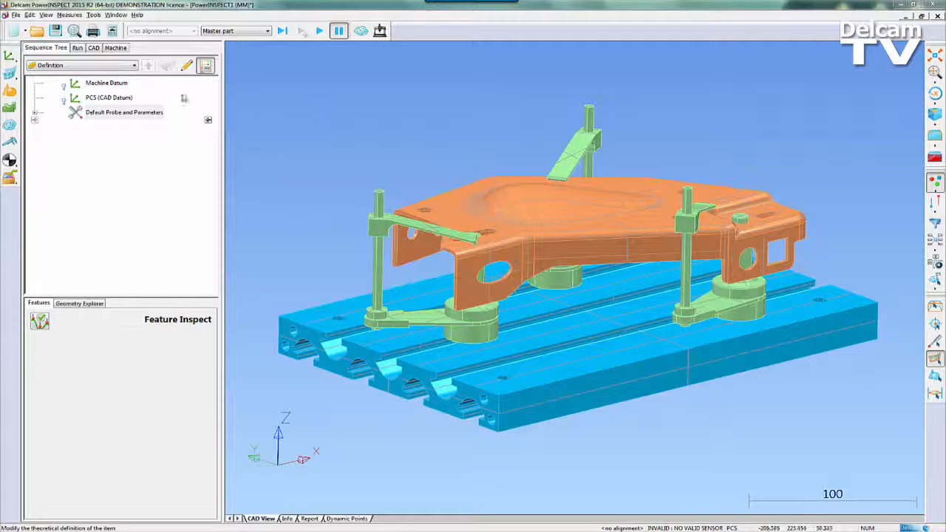
# Step: Expand Demo_Part_Fixture in the CAD tab, then highlight the part and Base Plate levels
pyautogui.click(93, 47)
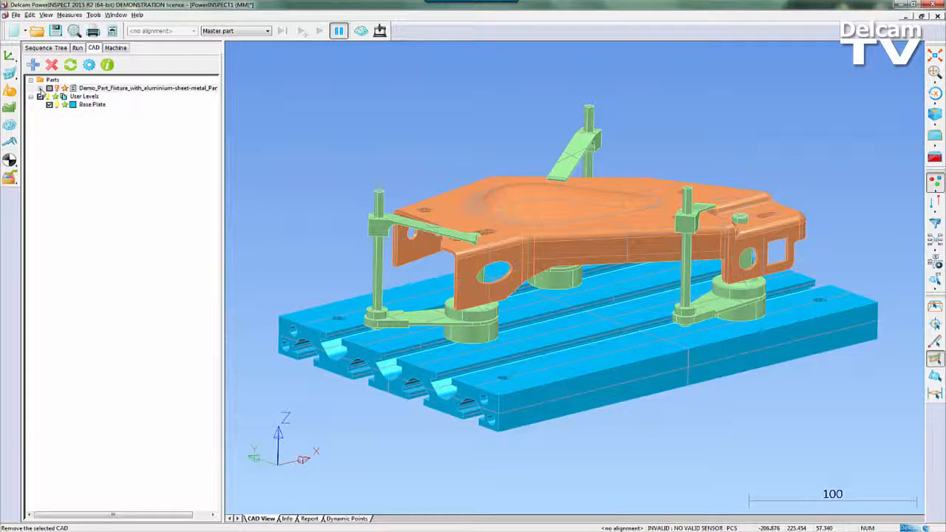
pyautogui.click(41, 88)
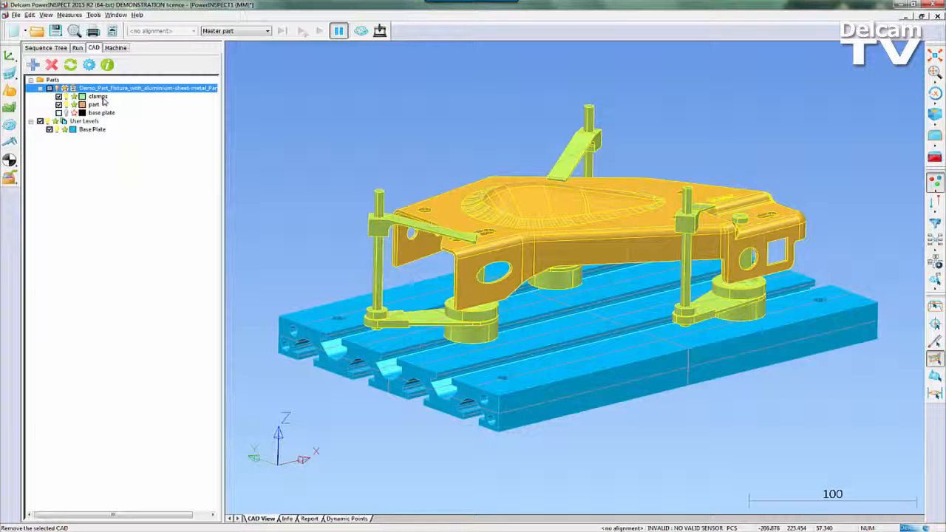
pyautogui.click(94, 105)
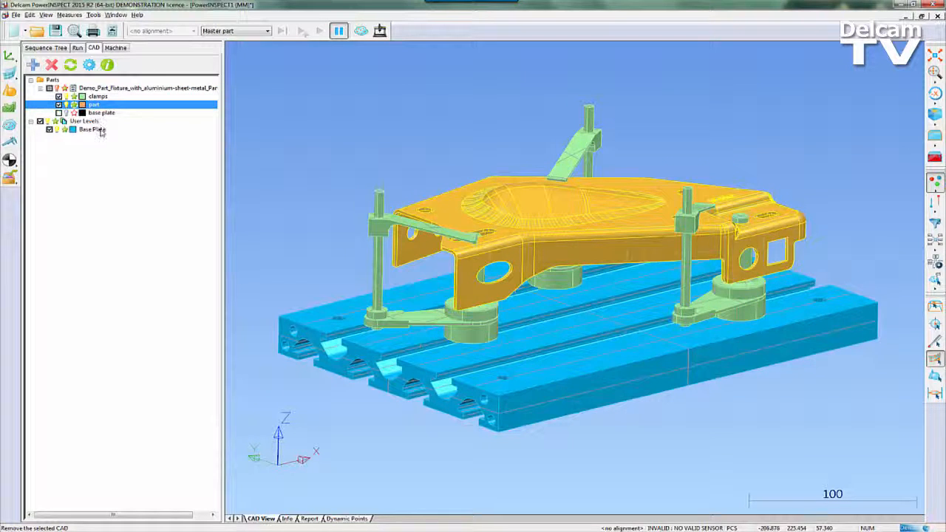
pyautogui.click(92, 129)
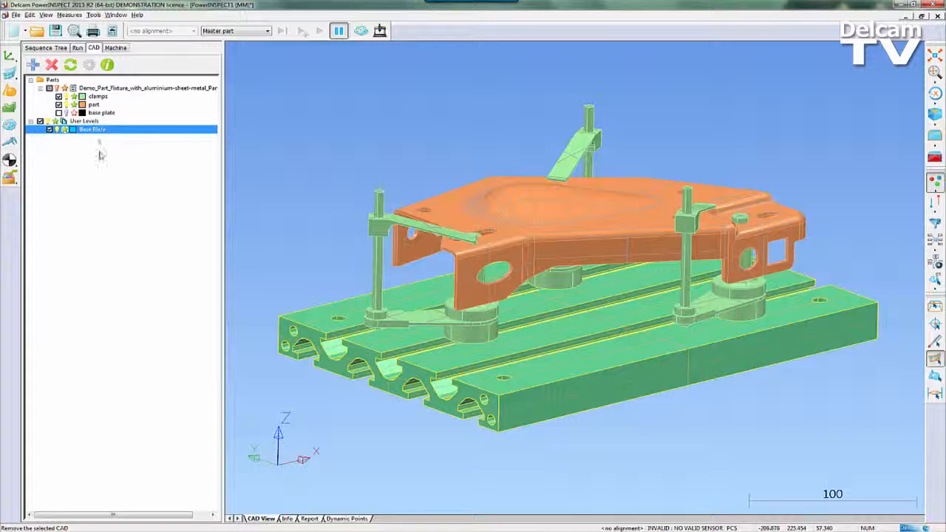
# Step: Show detailed CAD info, expand the part level, and highlight surfaces ig1429, ig1585, ig1613
pyautogui.click(108, 65)
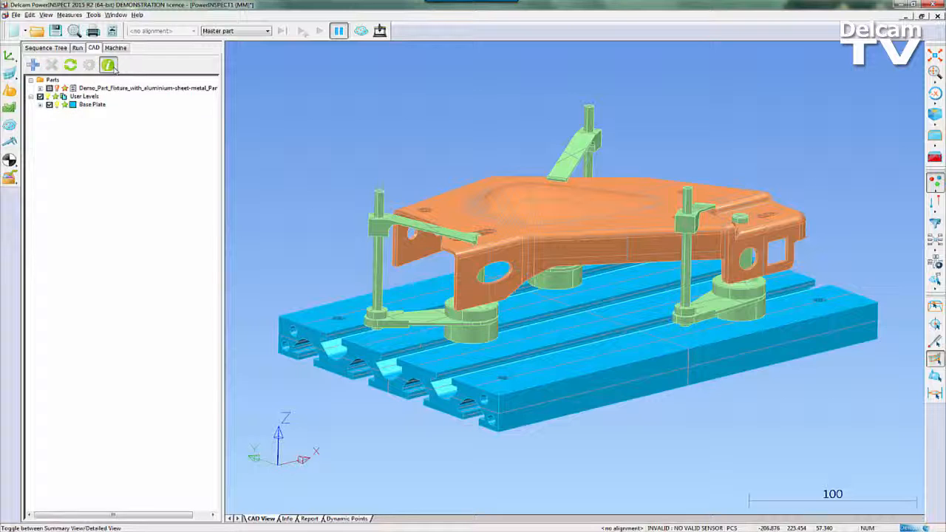
pyautogui.click(41, 88)
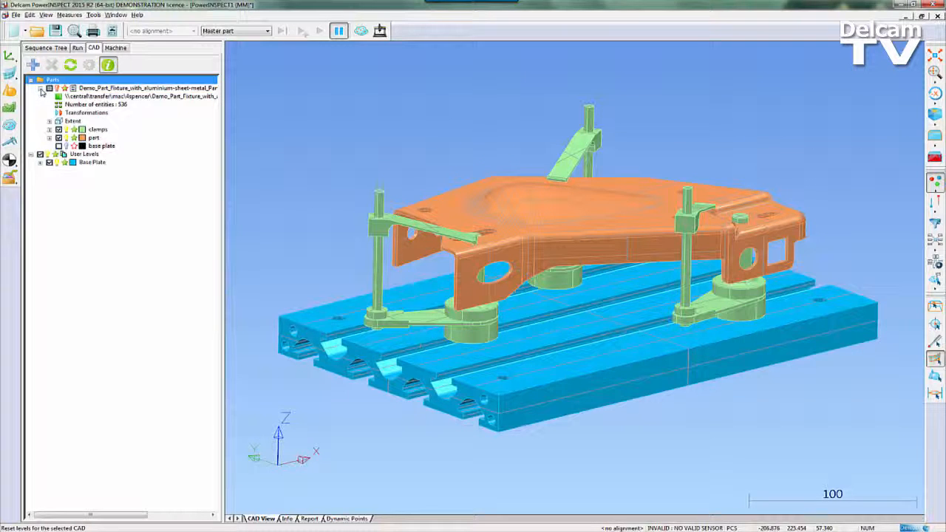
pyautogui.click(48, 138)
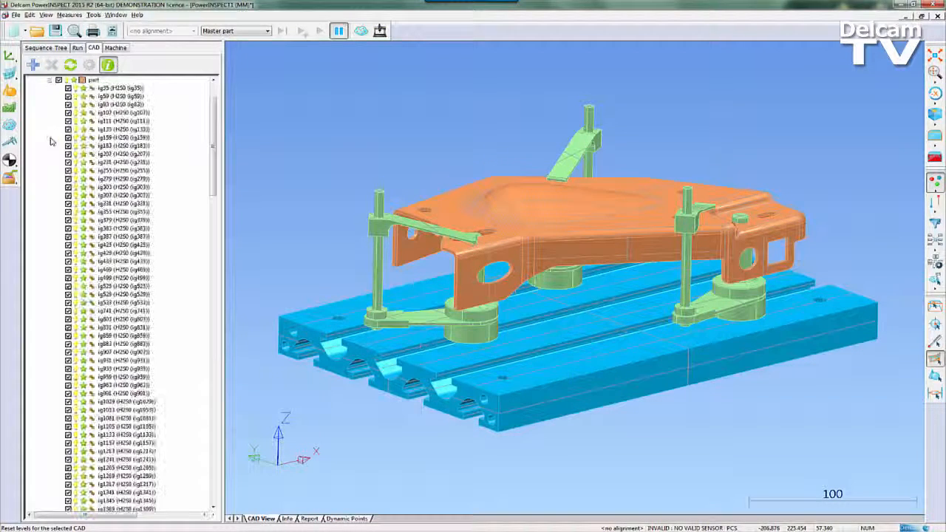
pyautogui.scroll(-3)
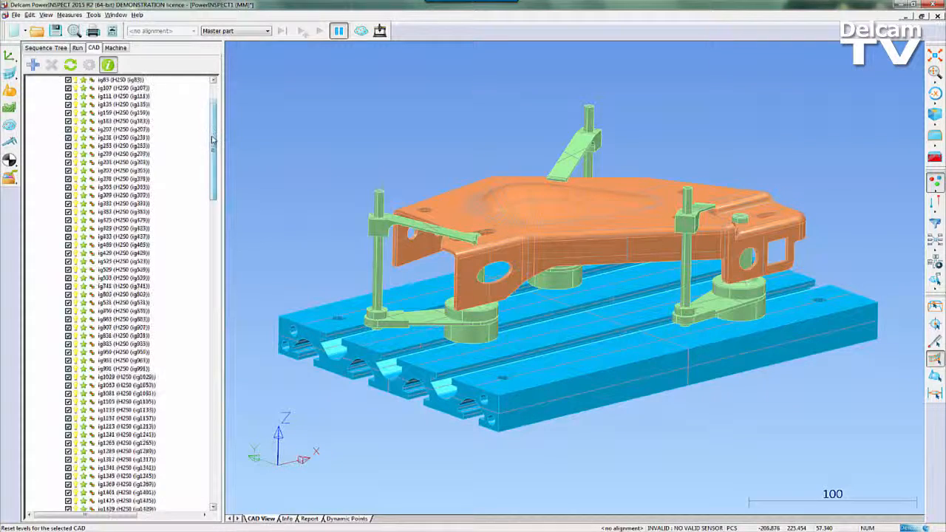
pyautogui.scroll(-3)
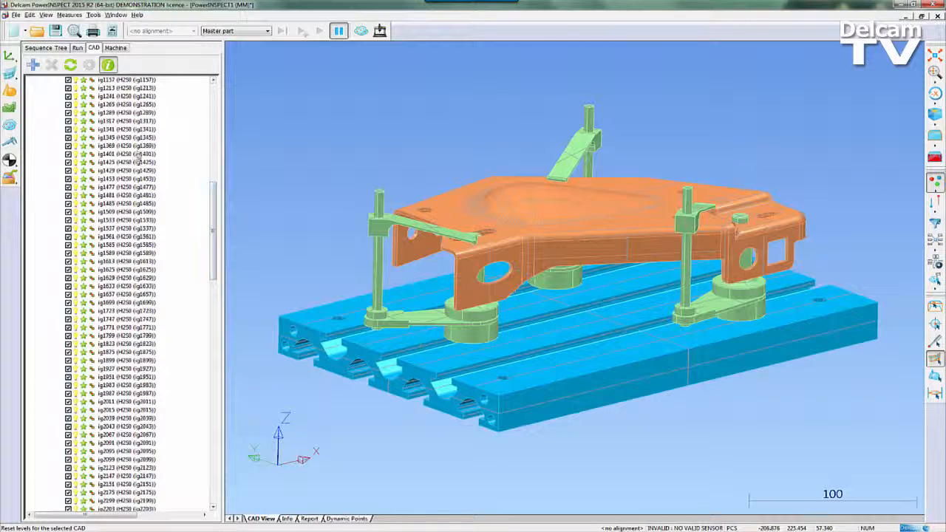
pyautogui.click(125, 170)
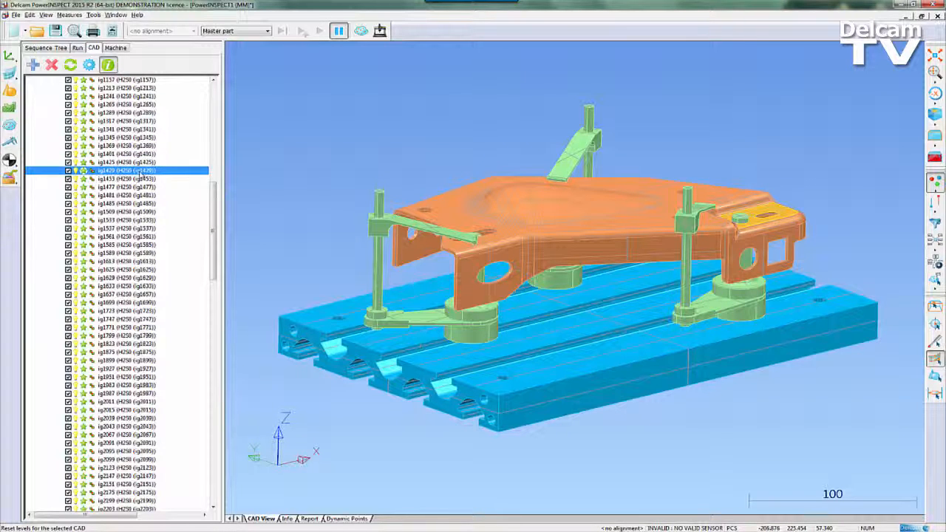
pyautogui.click(126, 245)
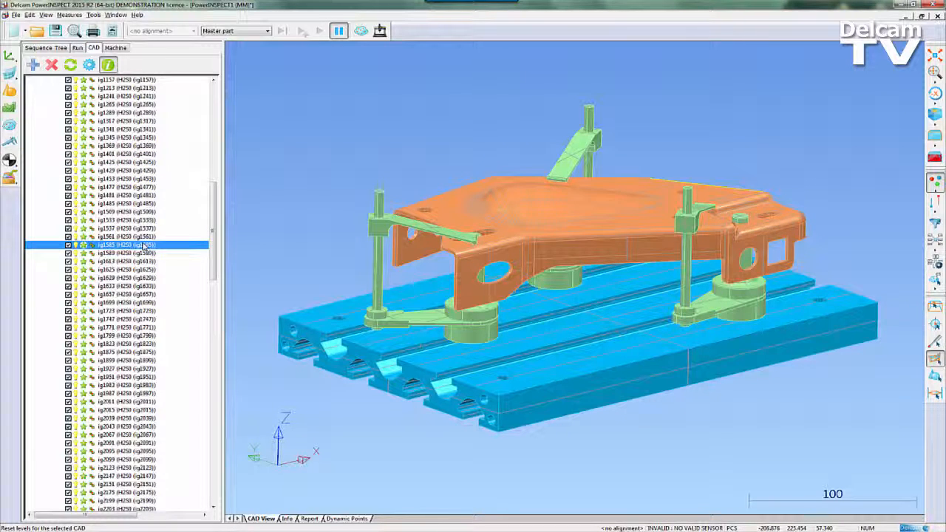
pyautogui.click(125, 261)
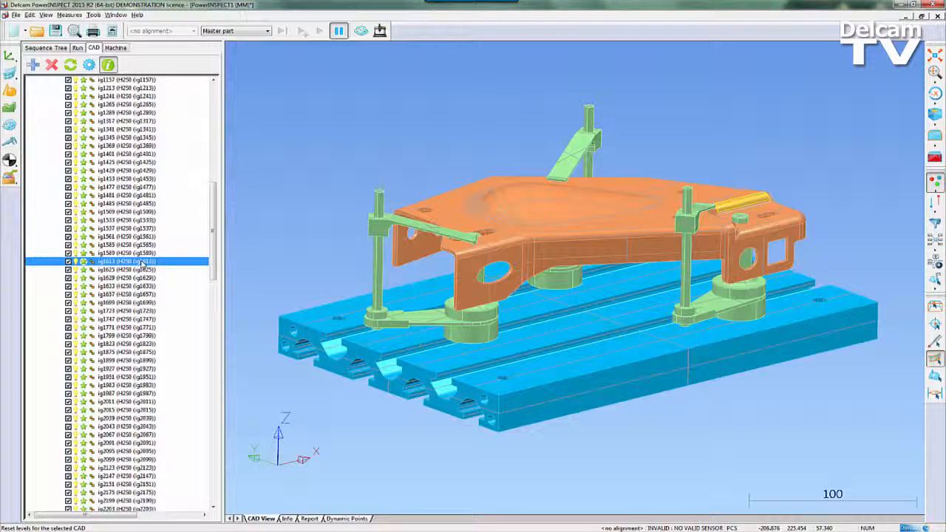
# Step: Open the Measure menu to reach CAD Object Selection
pyautogui.click(126, 269)
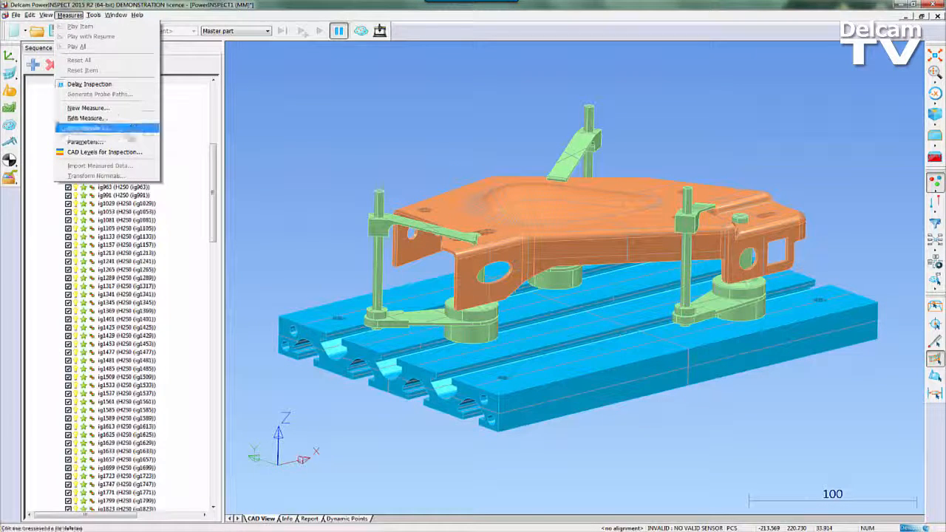
# Step: Review the CAD Object Selection form listing the part and Base Plate level, then close it
pyautogui.click(105, 152)
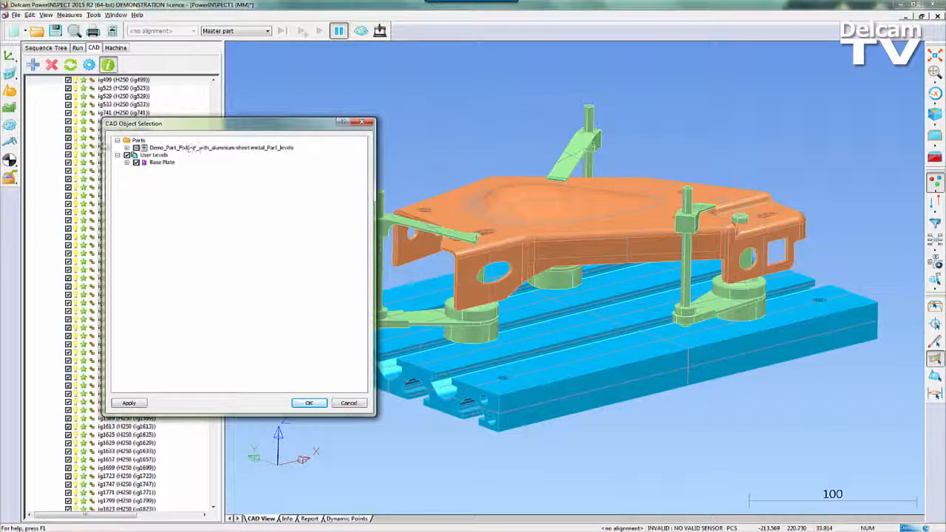
pyautogui.click(127, 147)
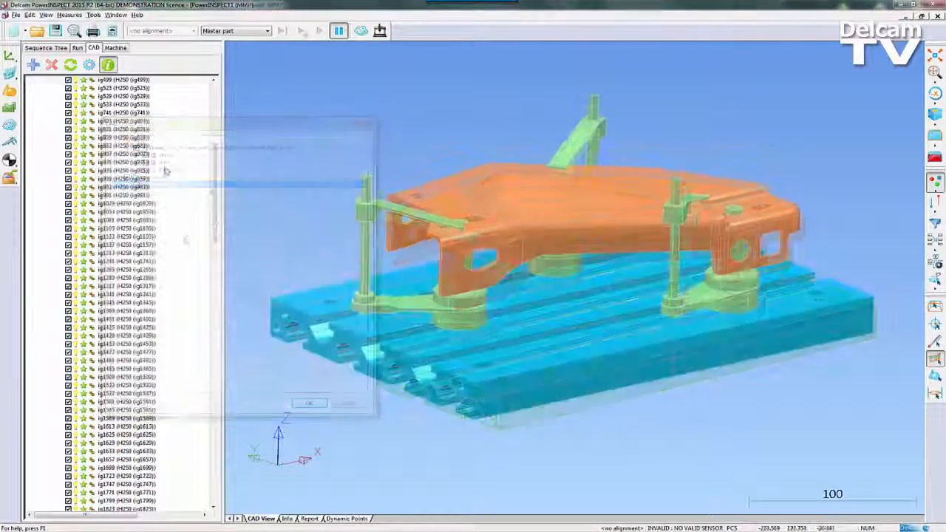
# Step: Open CAD Object Verification, move it left, and expand Demo_Part_Fixture to show its levels
pyautogui.click(93, 15)
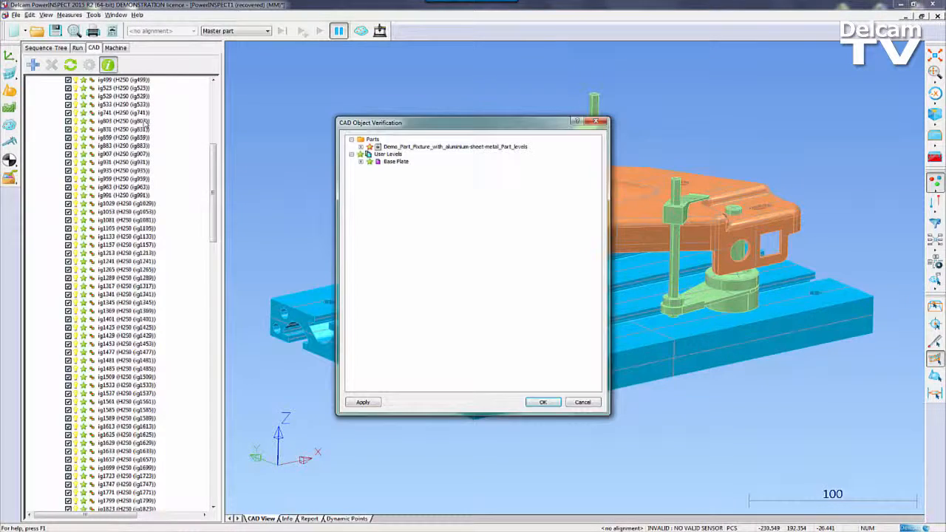
pyautogui.moveTo(473, 122); pyautogui.dragTo(221, 138)
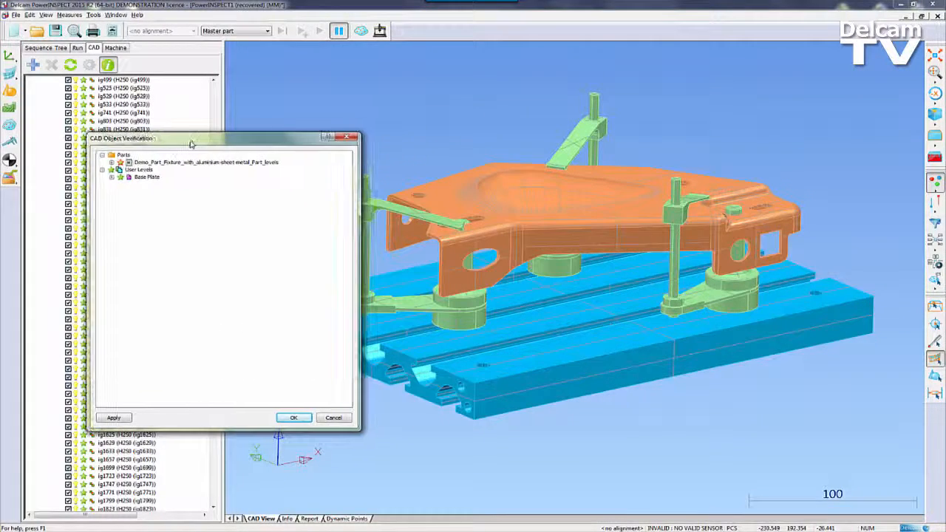
pyautogui.click(111, 162)
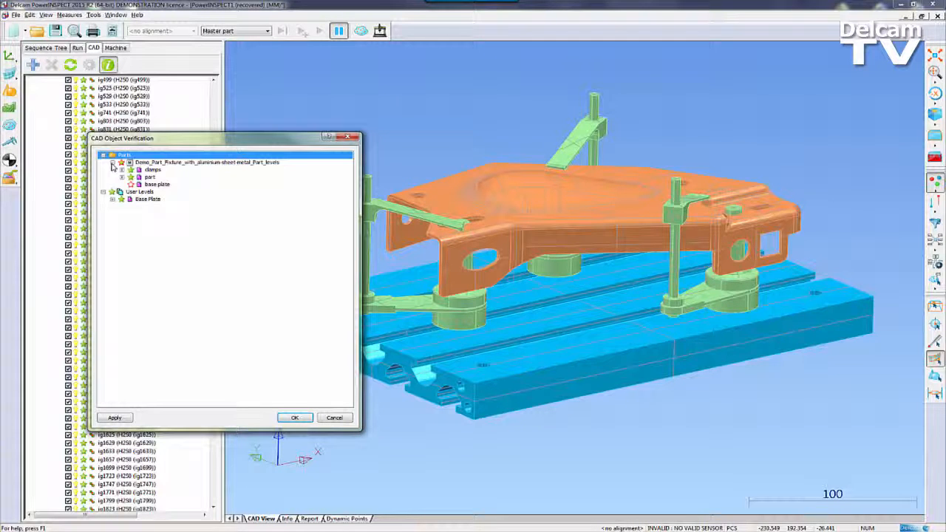